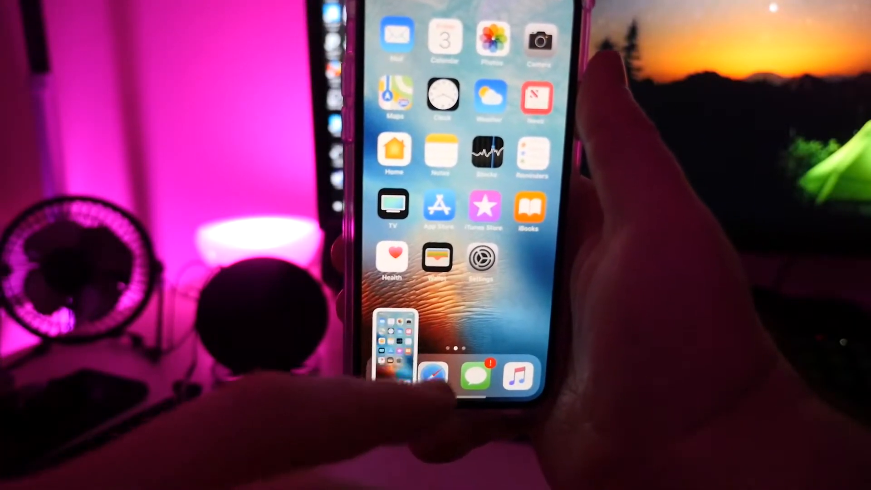
Open the captured home-screen screenshot thumbnail in the screenshot editor.
{"action": "left_click", "coordinate": [396, 344]}
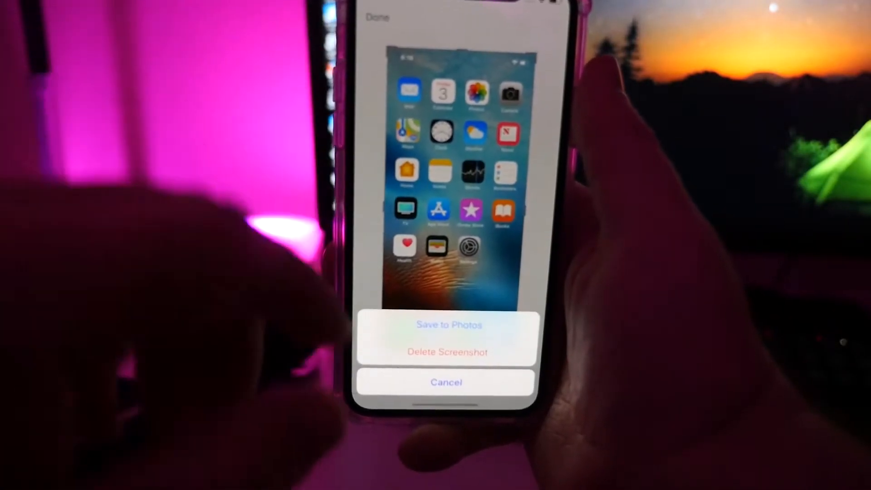